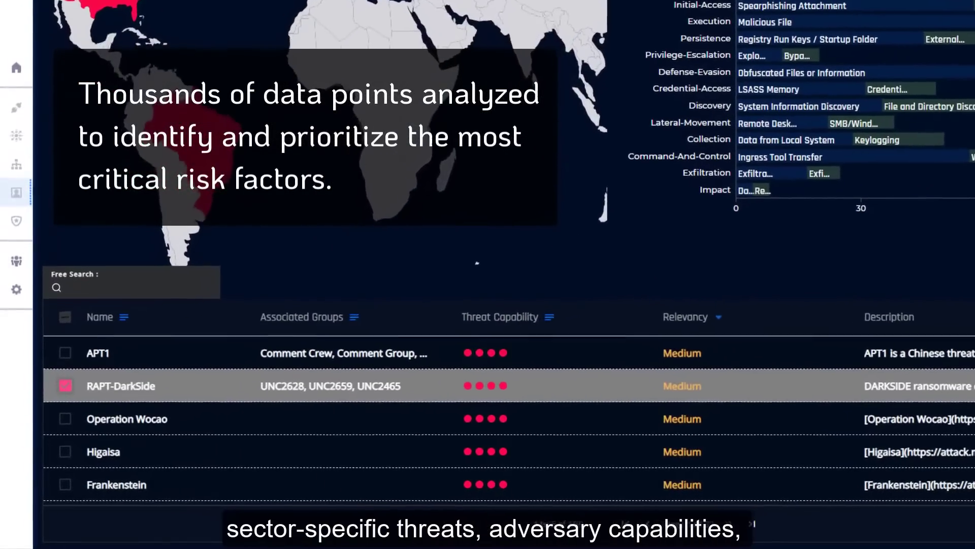
# Step: Switch the zone to Enterprise to show the site map, then select the UK site
pyautogui.scroll(-3)
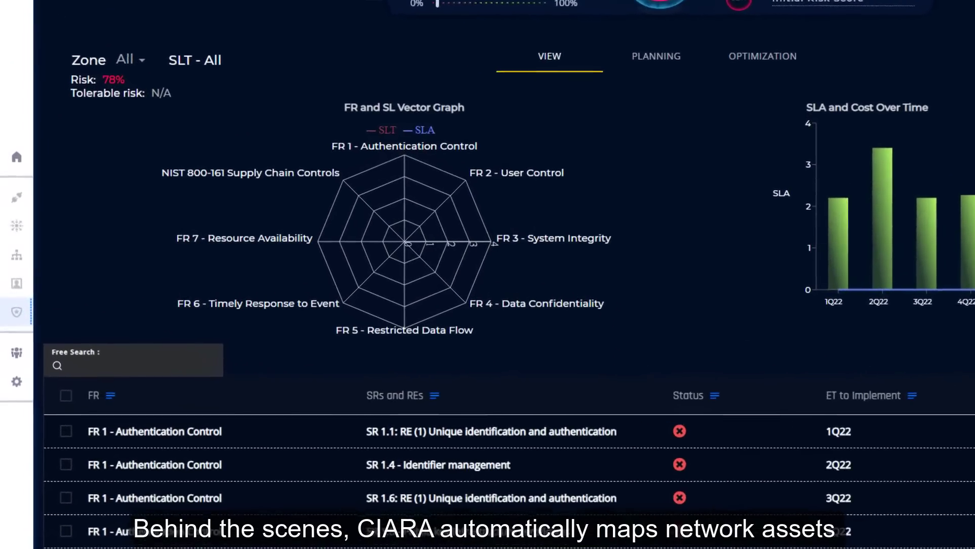
pyautogui.click(128, 59)
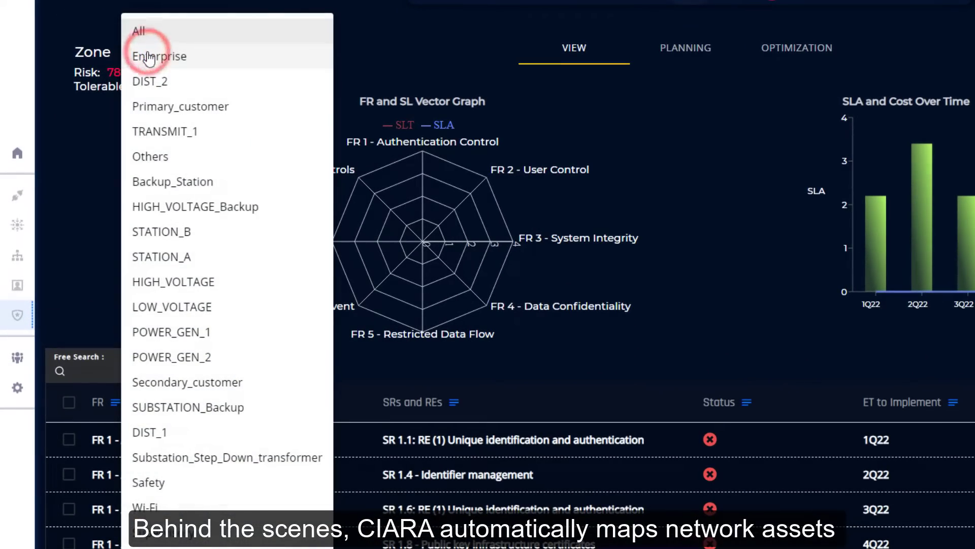
pyautogui.click(148, 482)
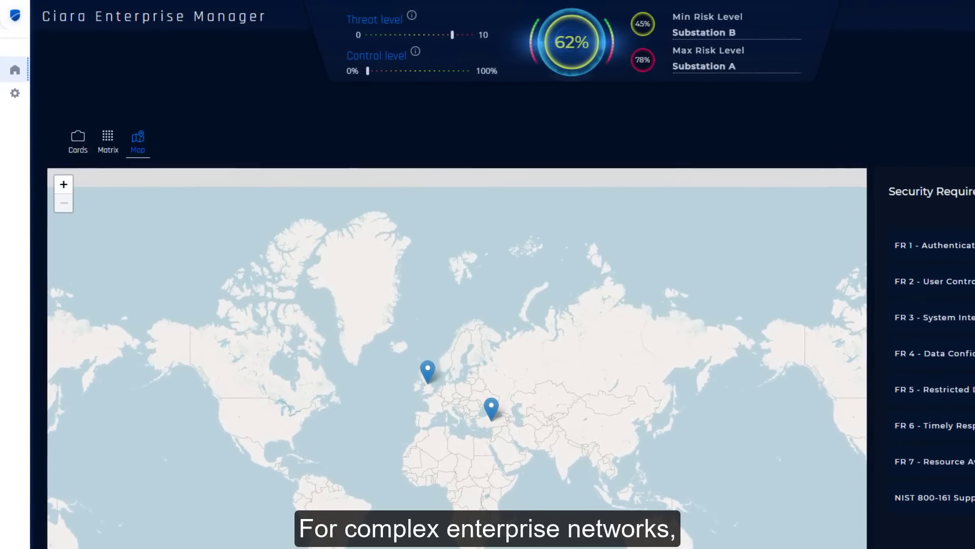
pyautogui.click(77, 140)
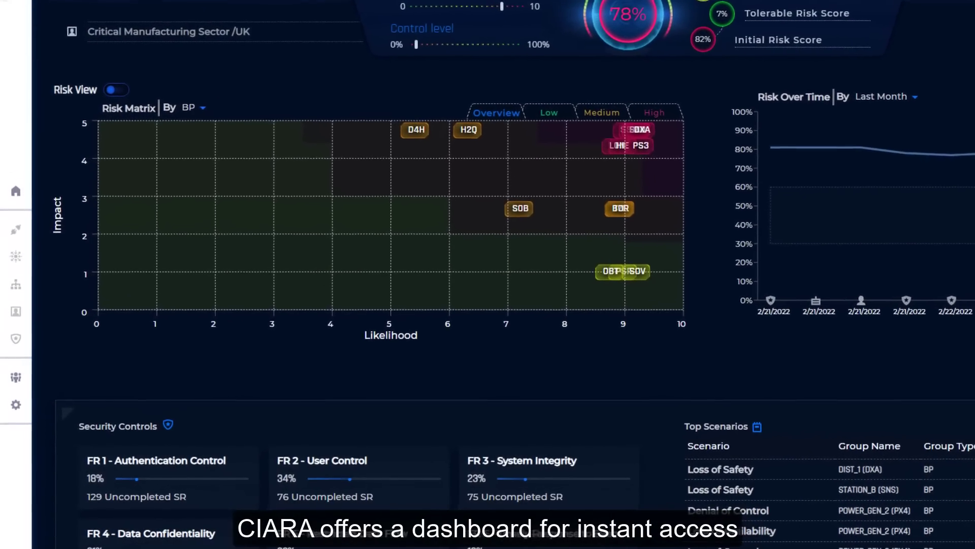
# Step: Scroll the UK site dashboard down to the Risk Matrix and Security Controls
pyautogui.scroll(-3)
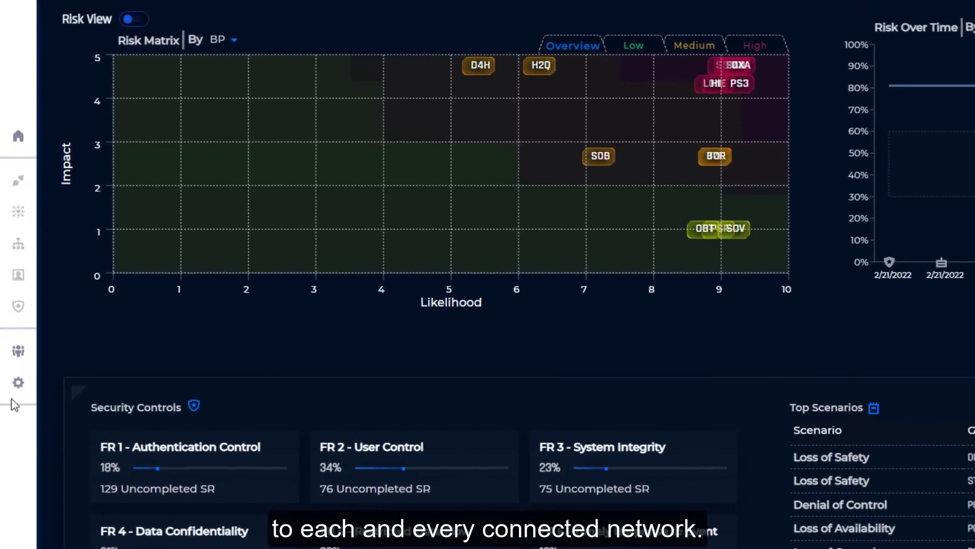